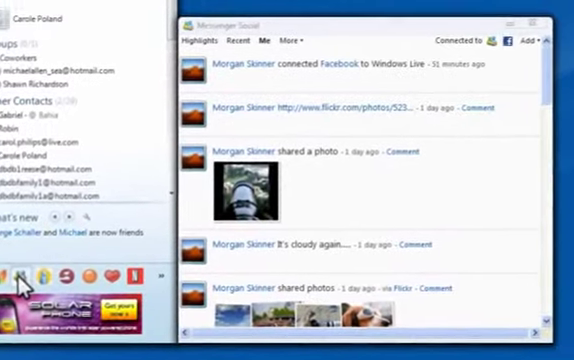
# Step: Filter the social feed by Recent and another tab, then make a Coworkers contact a favorite
pyautogui.click(196, 46)
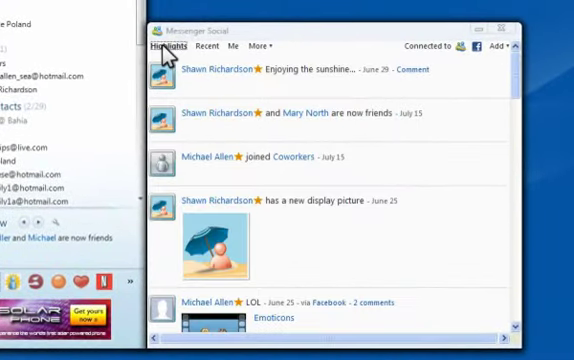
pyautogui.click(210, 46)
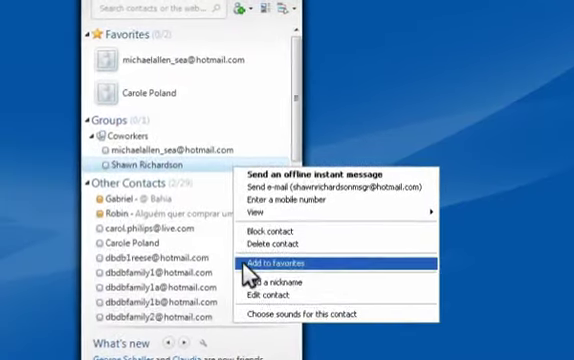
pyautogui.click(288, 262)
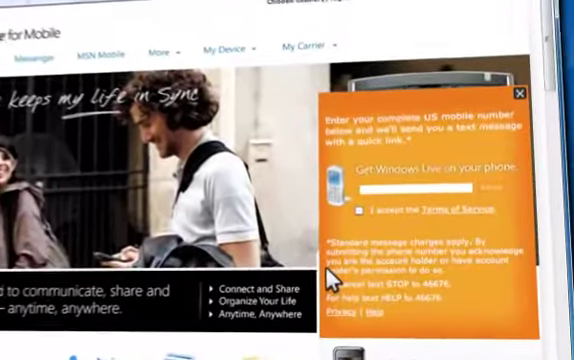
pyautogui.write('555-234-1234')
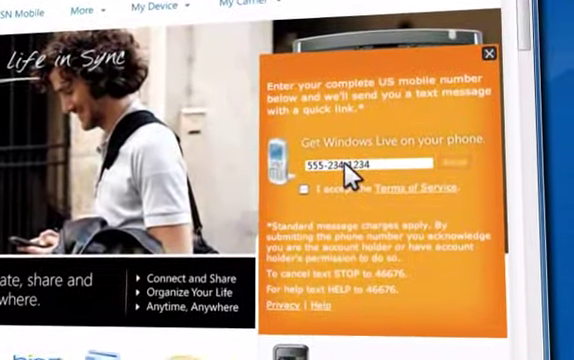